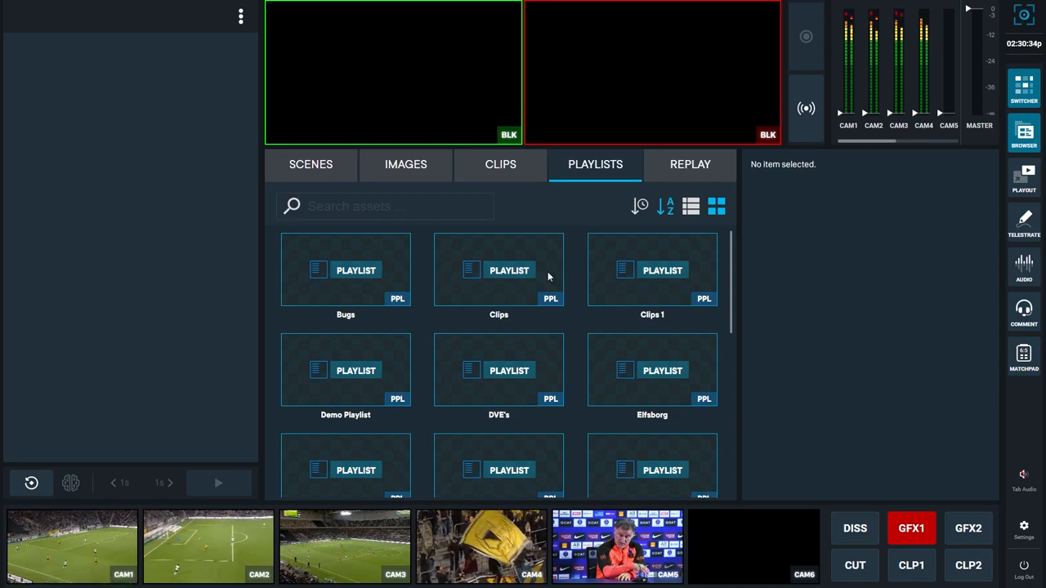
# Browse the IMAGES assets, scrolling the grid, then move on to the SCENES view.
pyautogui.click(405, 163)
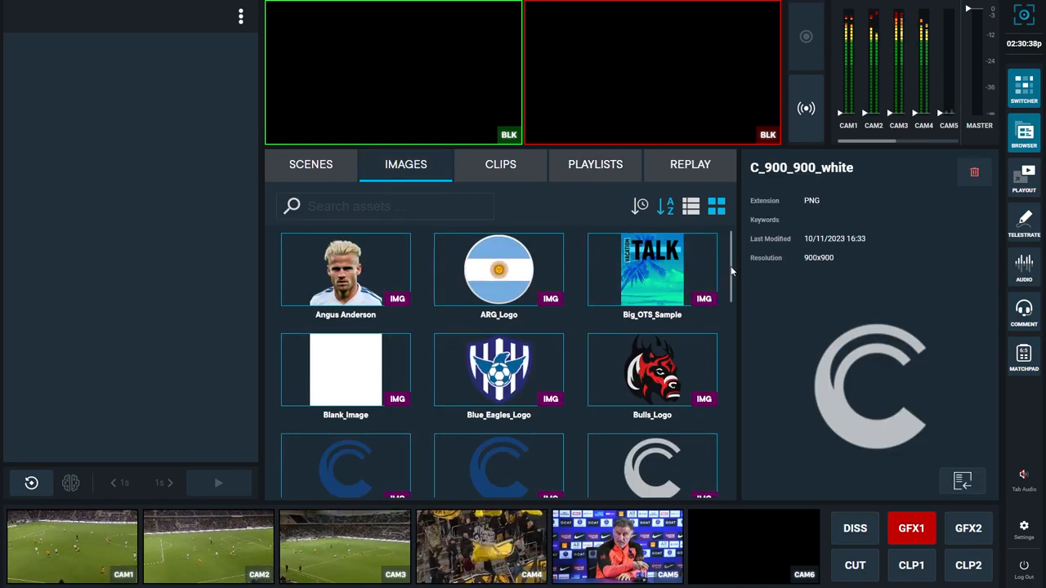
pyautogui.scroll(-3)
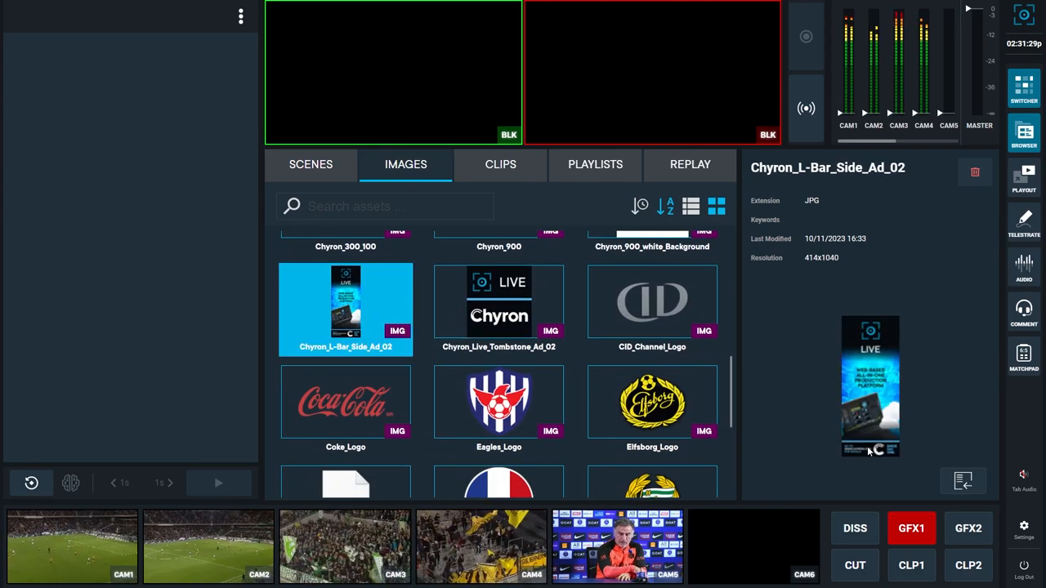
pyautogui.click(311, 163)
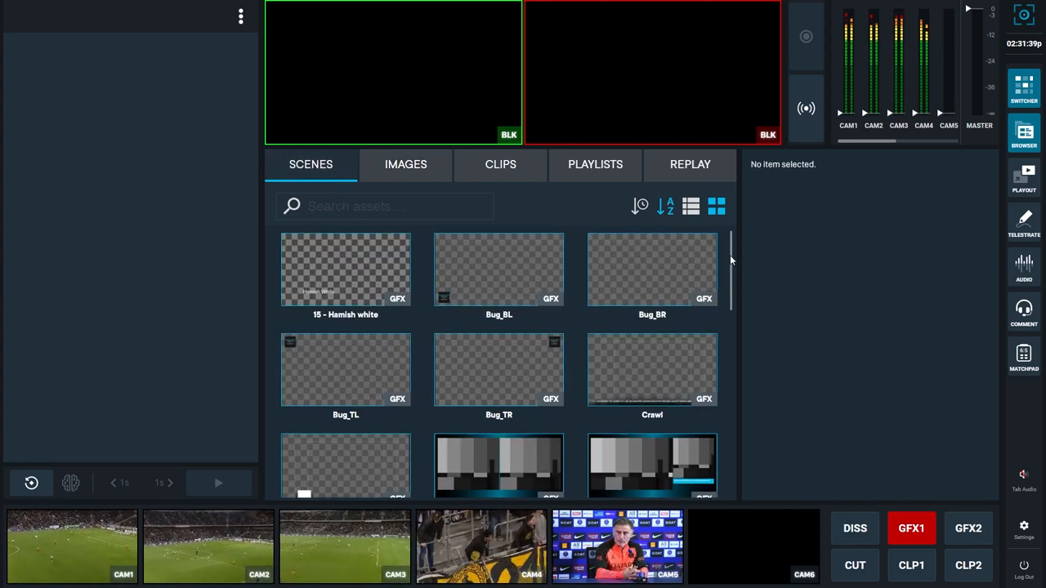
# Scroll through the scene graphics grid, then return to the PLAYLISTS view.
pyautogui.scroll(-3)
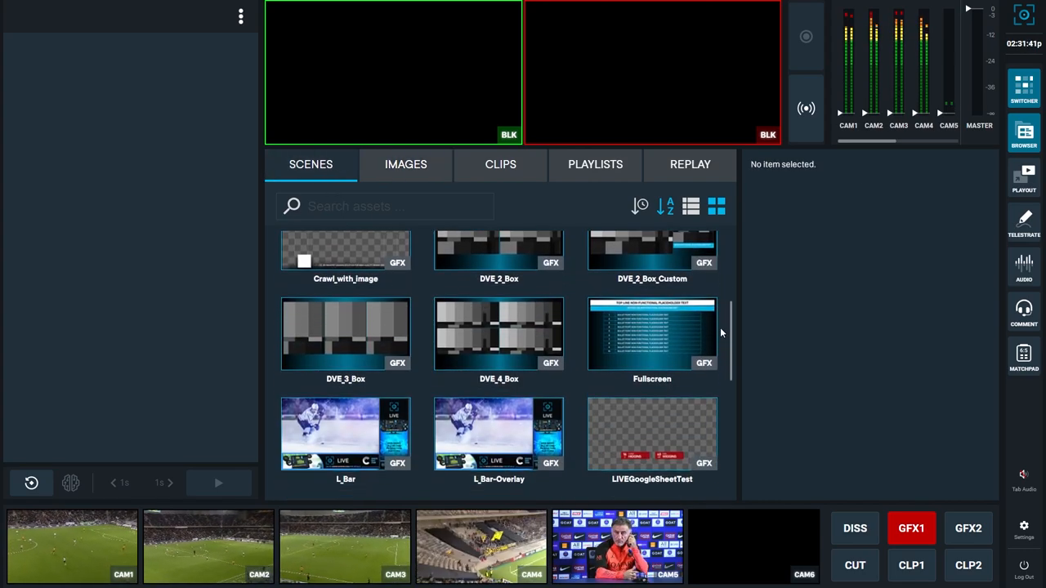
pyautogui.scroll(-3)
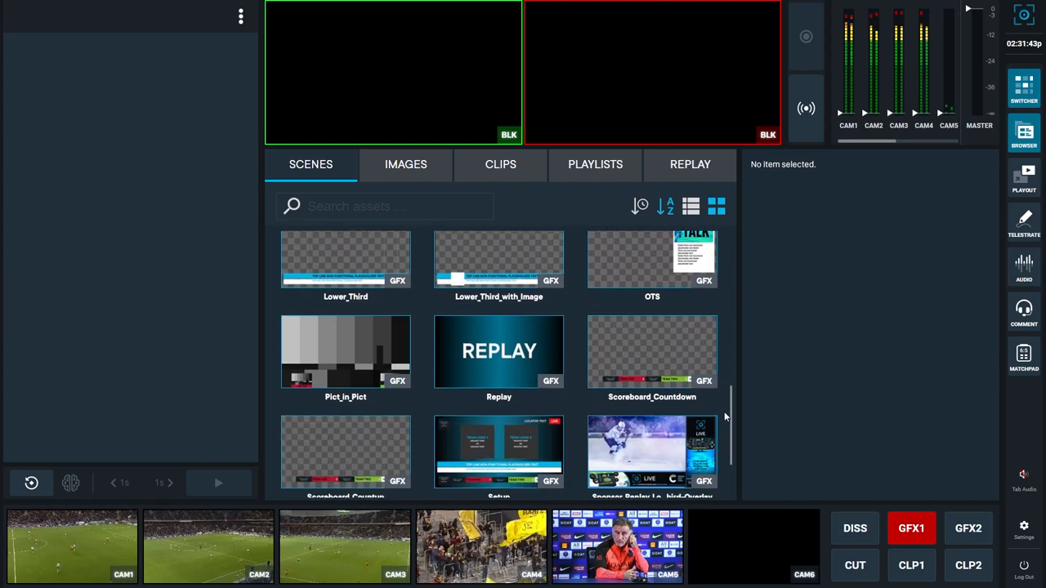
pyautogui.scroll(-3)
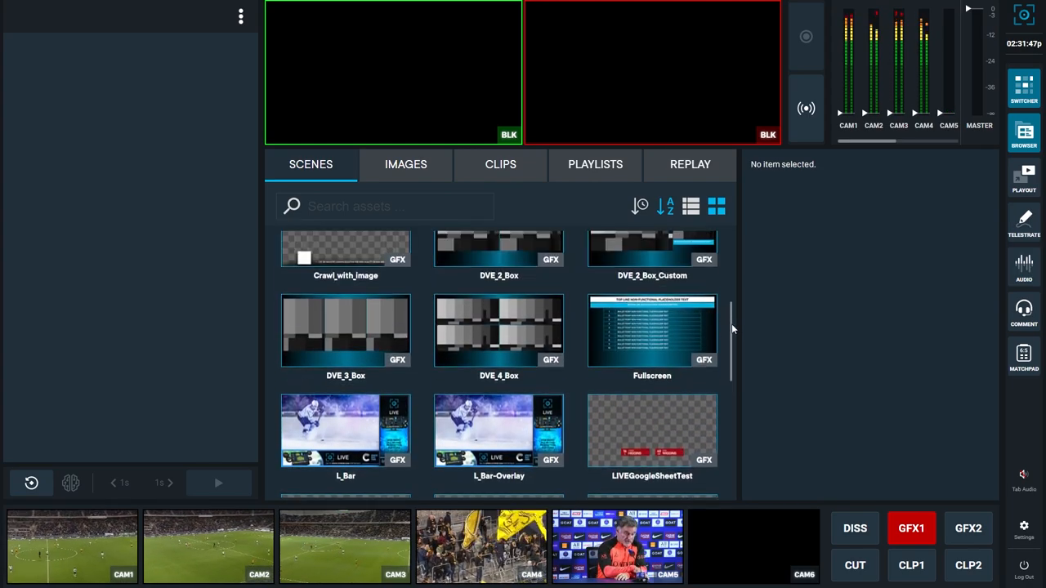
pyautogui.click(595, 163)
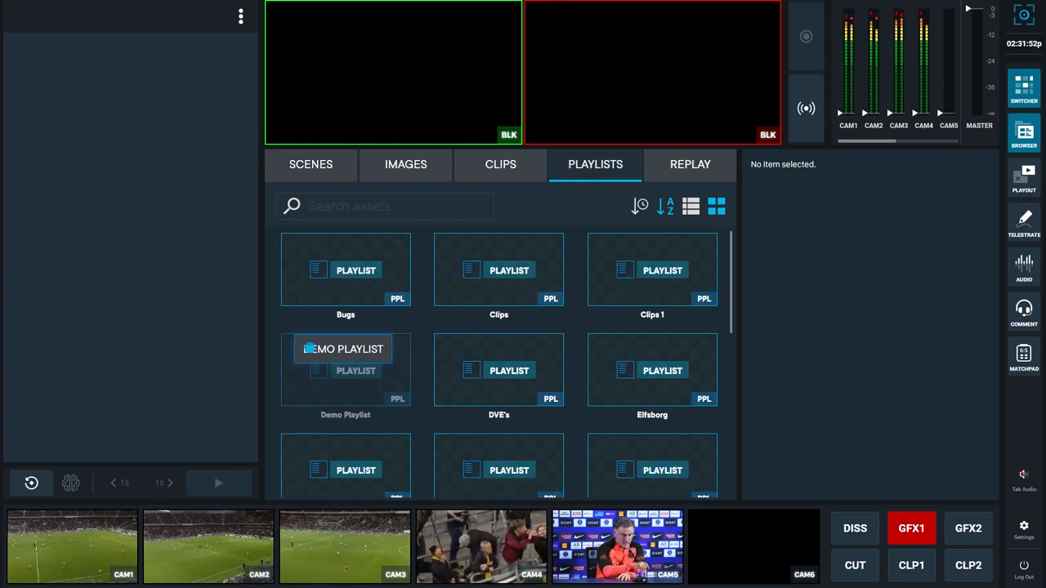
# Load Demo Playlist into the playout panel with its bug, image and clip items listed.
pyautogui.doubleClick(347, 370)
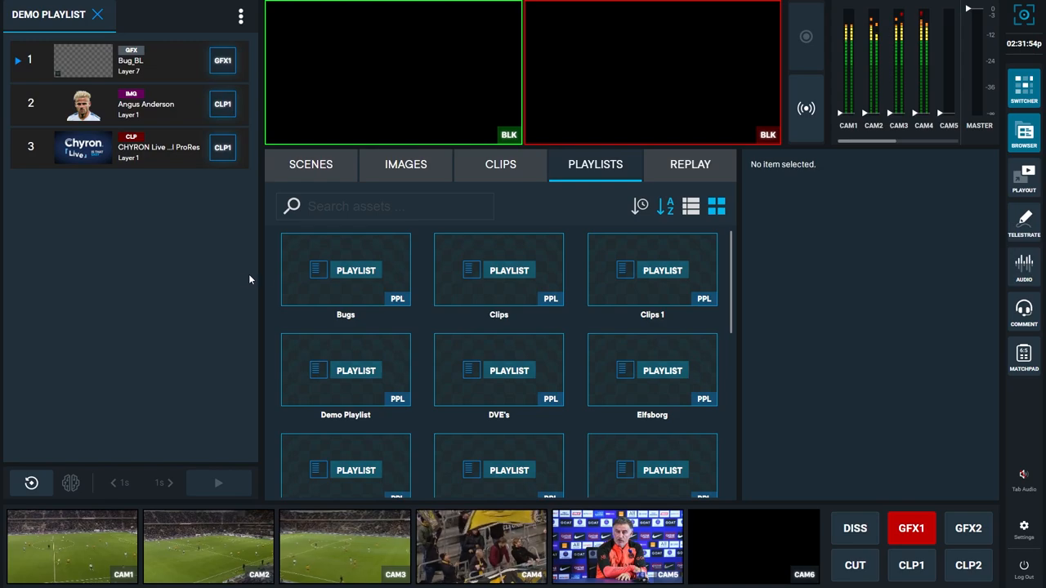
pyautogui.moveTo(335, 128)
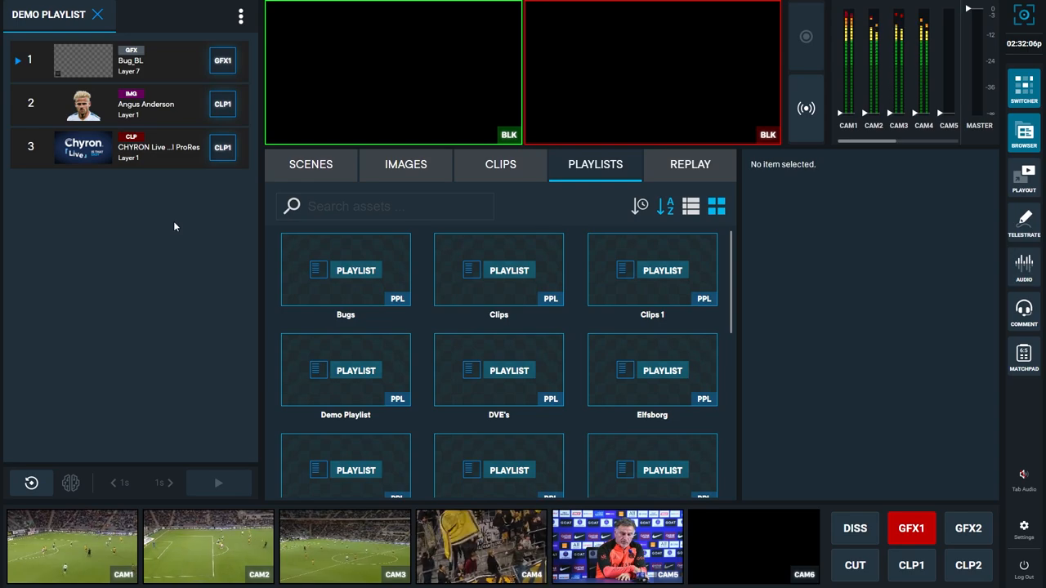
# Add the image Chyron_L-Bar_Side_Ad_02 to Demo Playlist as item 4 after the clip.
pyautogui.click(406, 163)
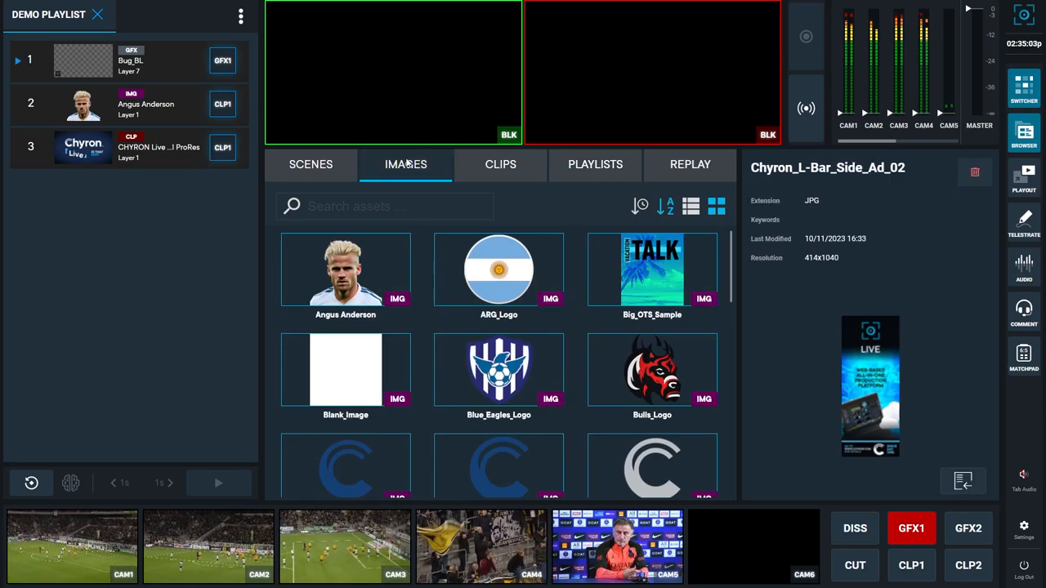
pyautogui.click(963, 480)
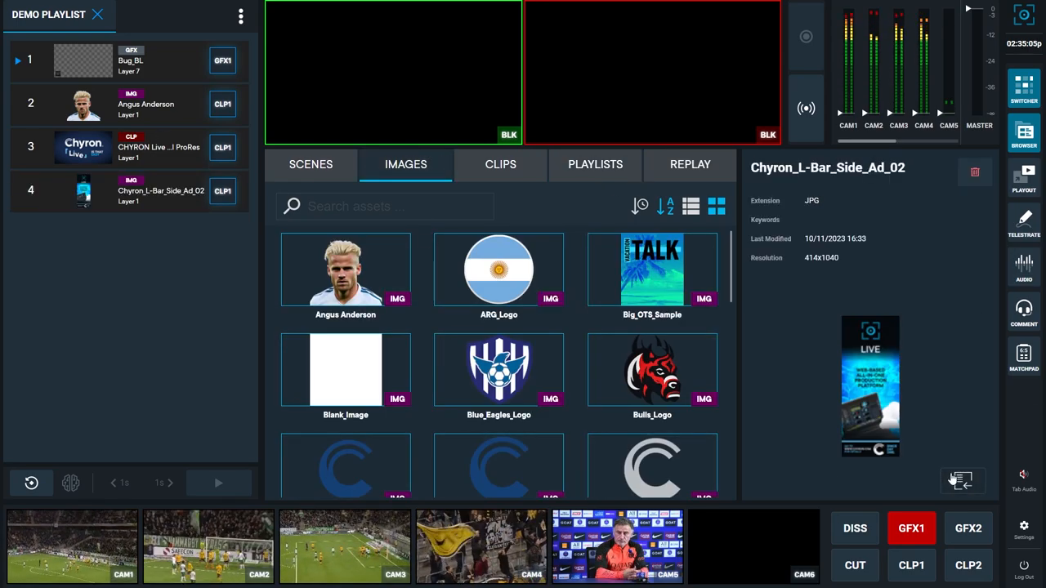
pyautogui.moveTo(905, 366)
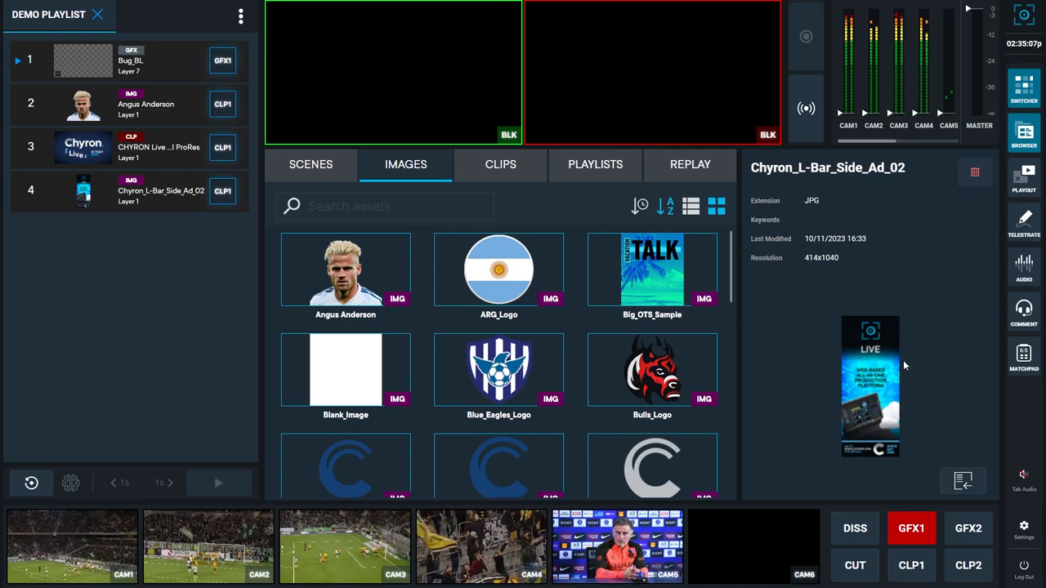